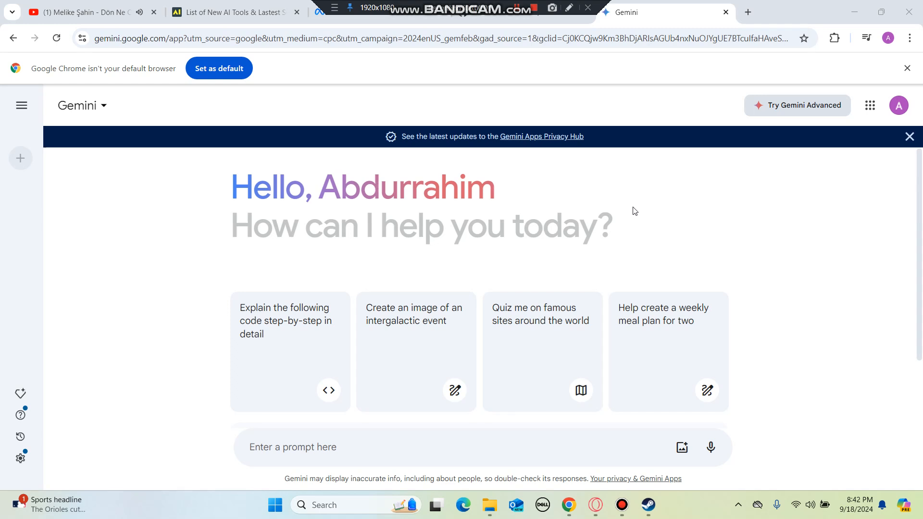
mouse_move(136, 157)
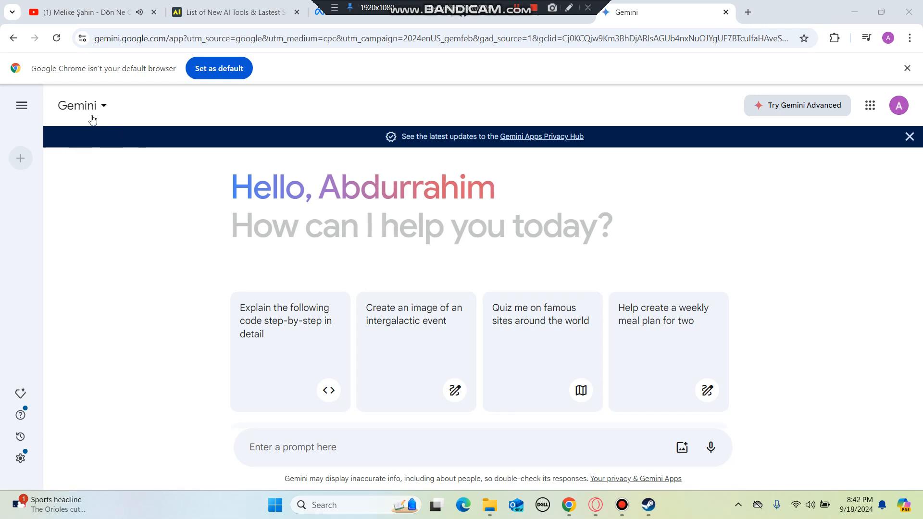
mouse_move(795, 5)
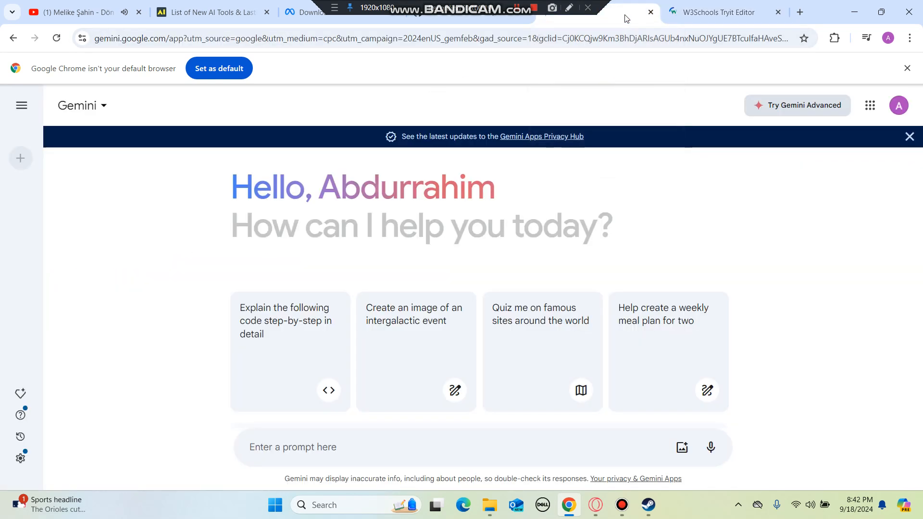
Ask Gemini: 'I have a travel website, I would like you to write me a html code.'
left_click(712, 11)
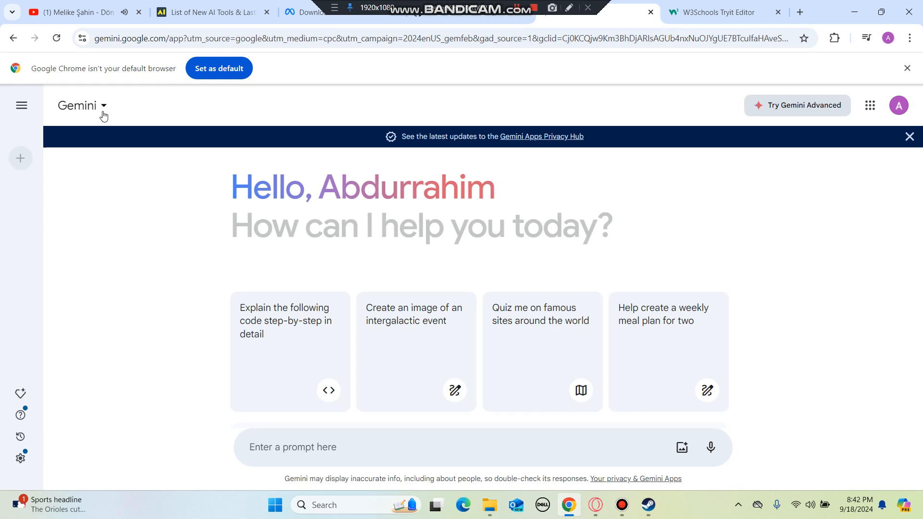
mouse_move(370, 394)
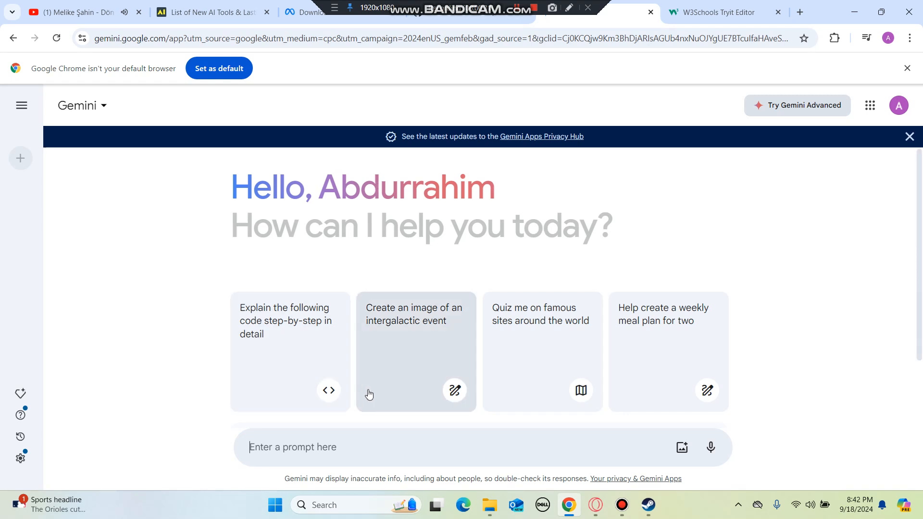
type("I have a travel website and")
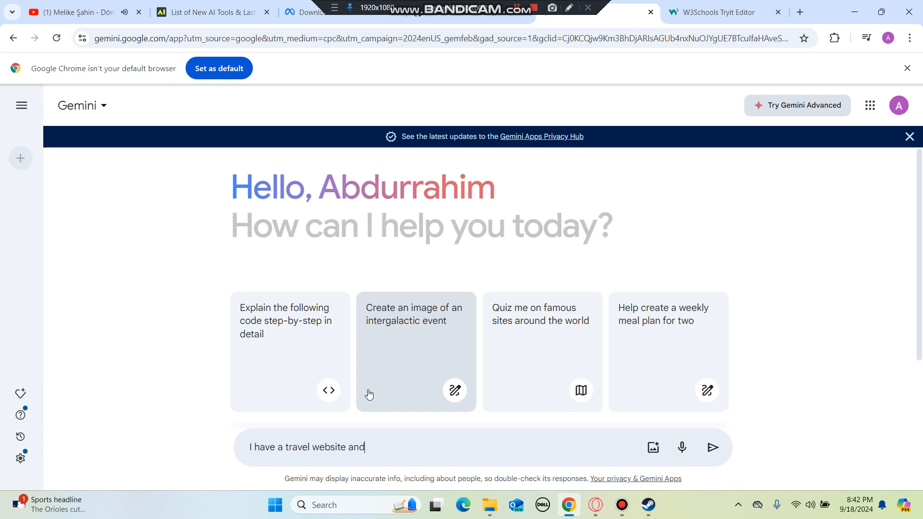
type("I would like")
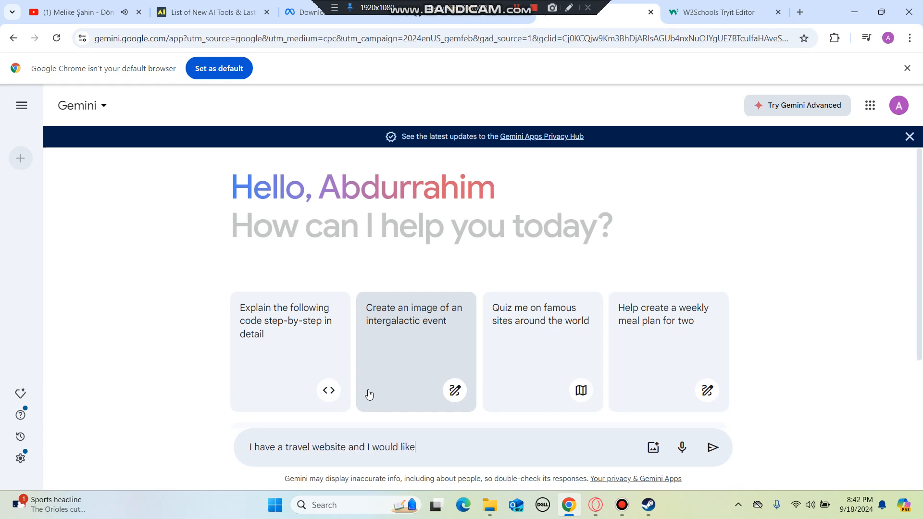
type("you to write me")
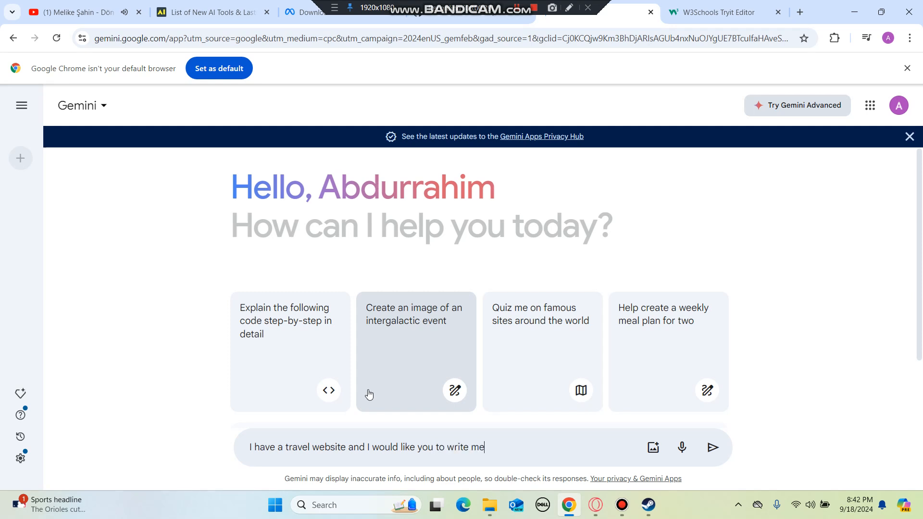
type("a html code")
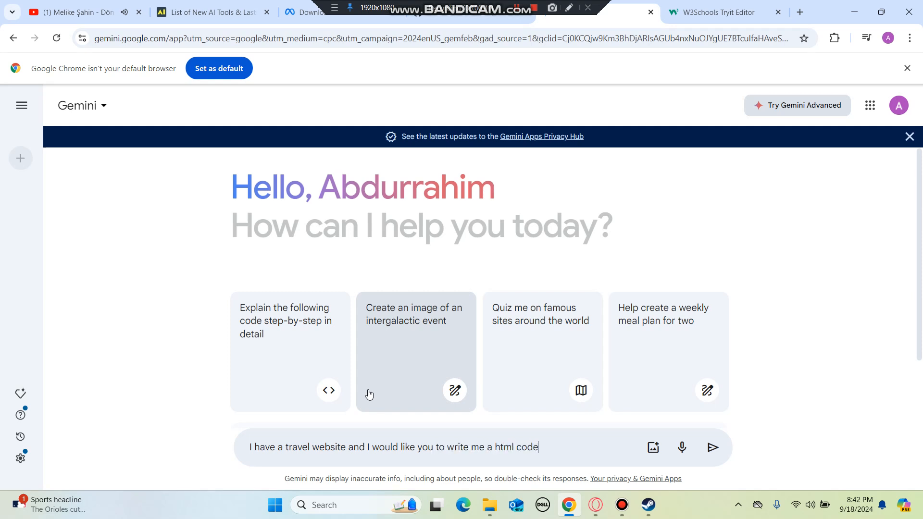
left_click(711, 448)
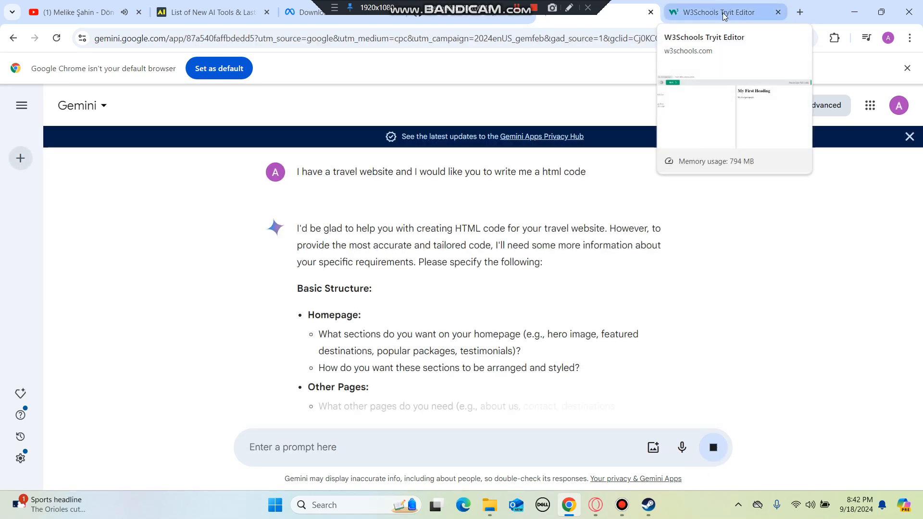
left_click(713, 12)
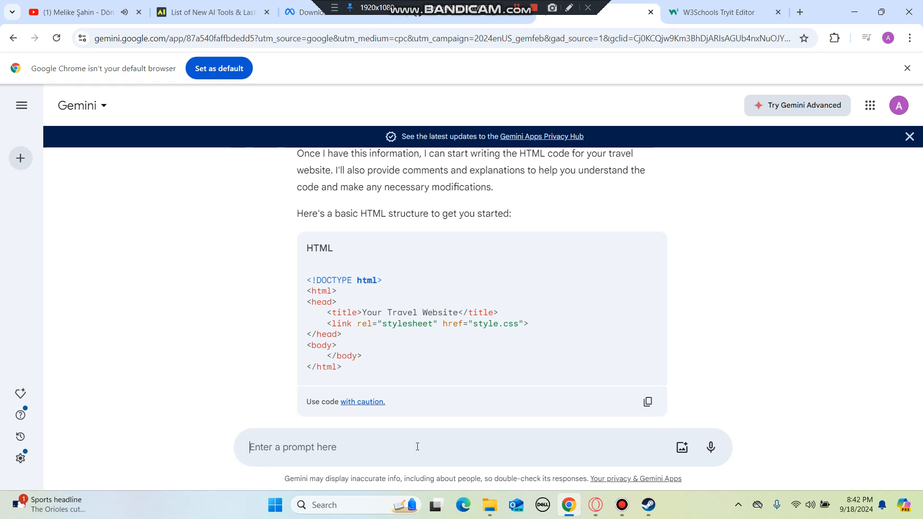
Follow up with 'make it more detailed' and then 'just do it on your own'
type("make it more detail")
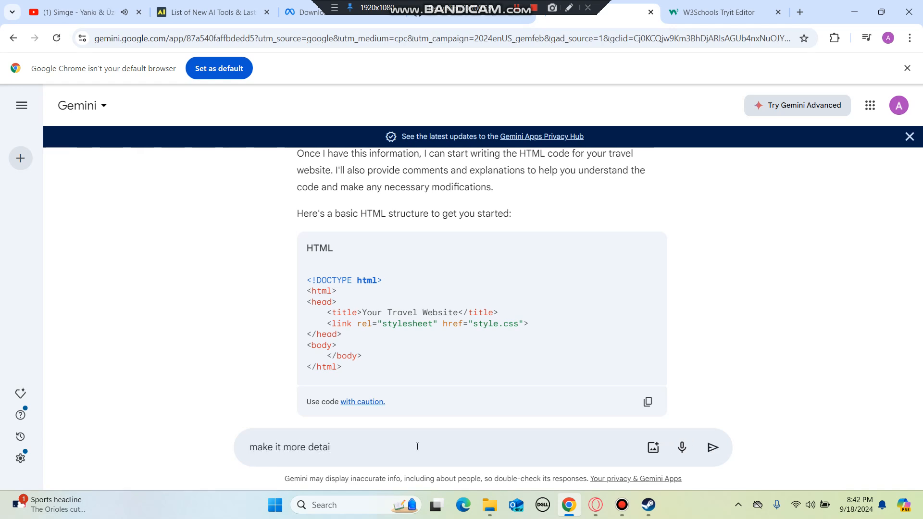
left_click(713, 448)
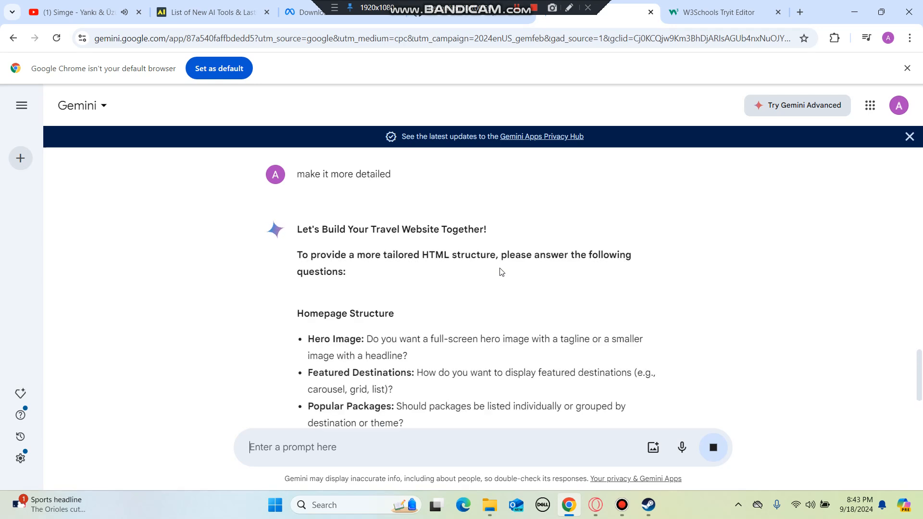
scroll("down", 3)
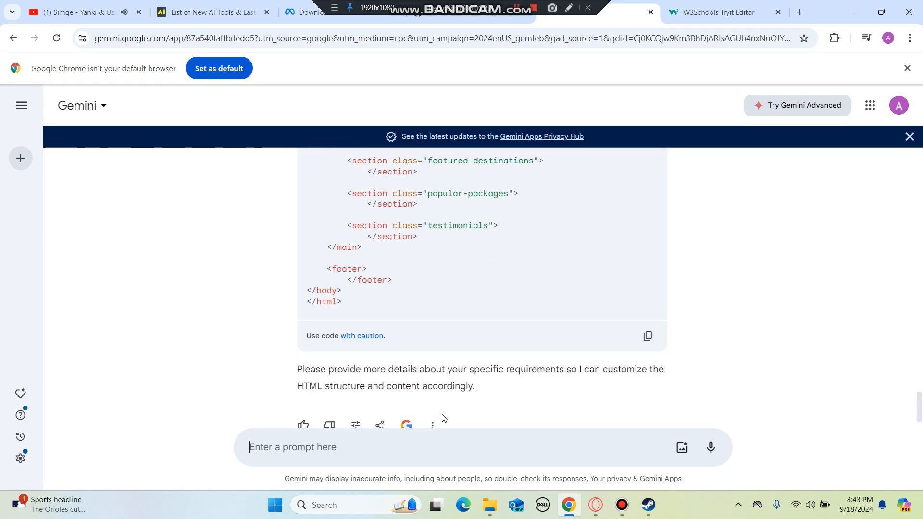
type("just")
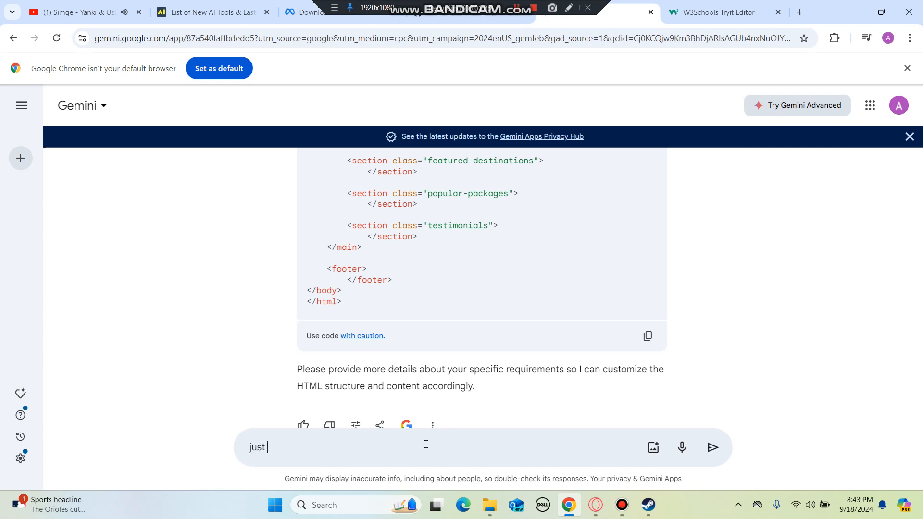
type("do it on your own")
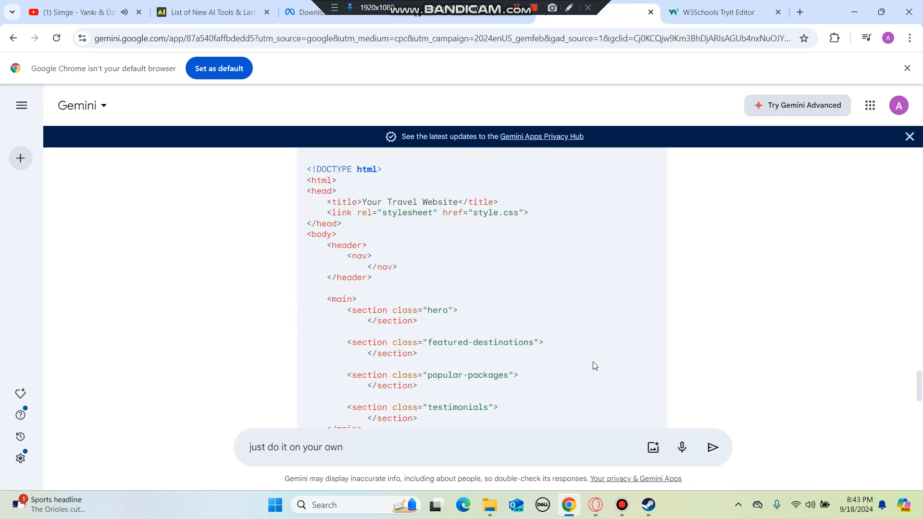
left_click(713, 448)
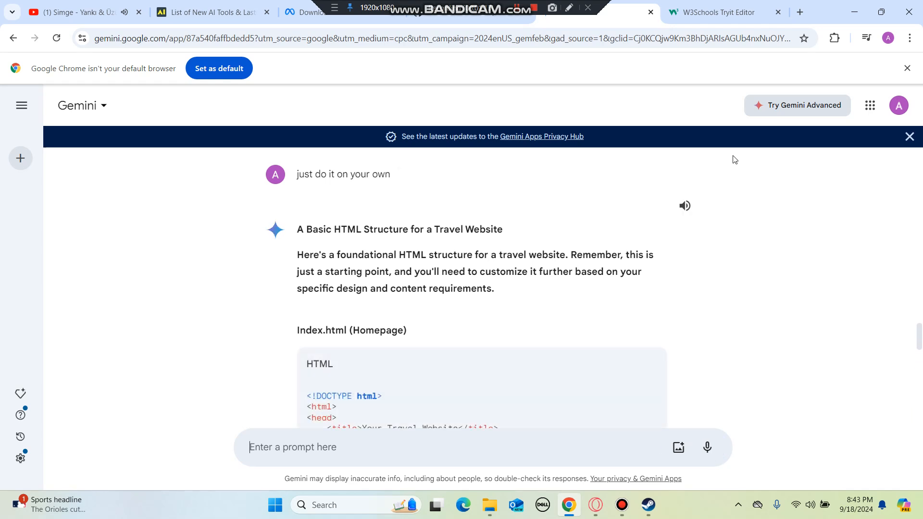
Run the travel homepage HTML in the W3Schools TryIt editor, then return to Gemini
scroll("down", 3)
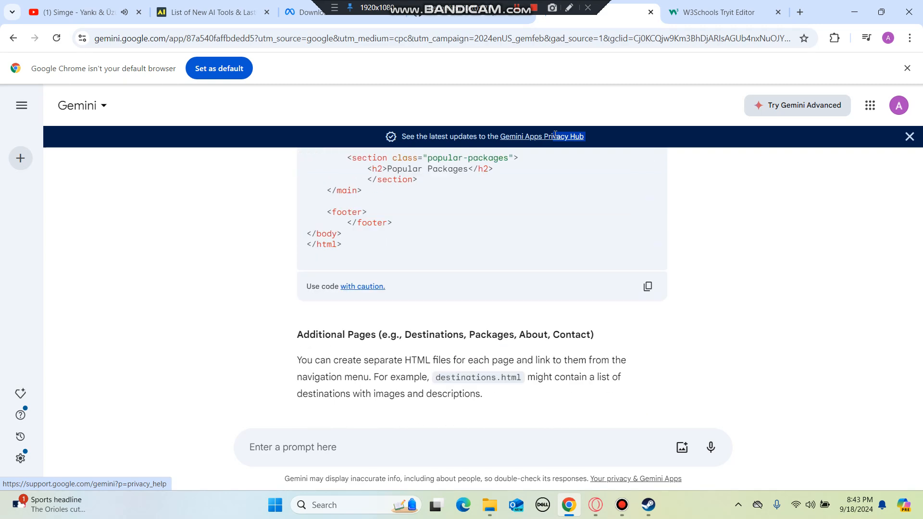
scroll("down", 3)
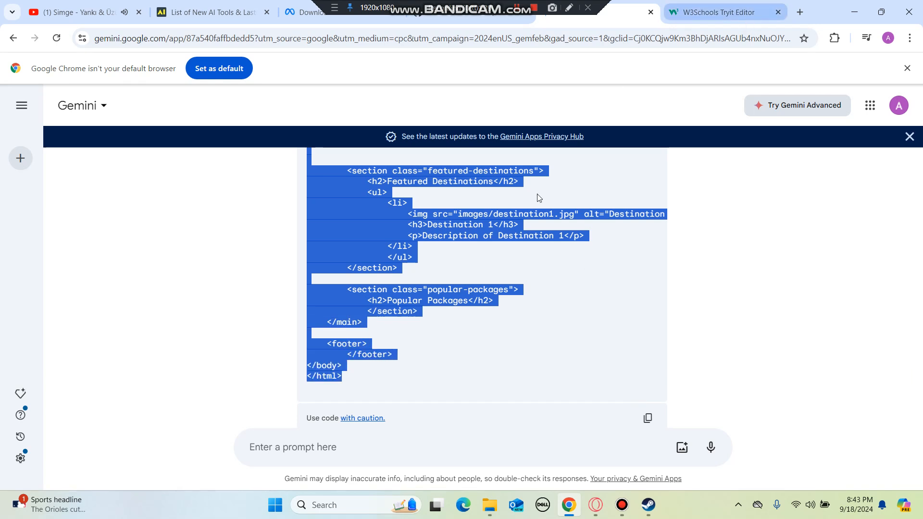
left_click(713, 11)
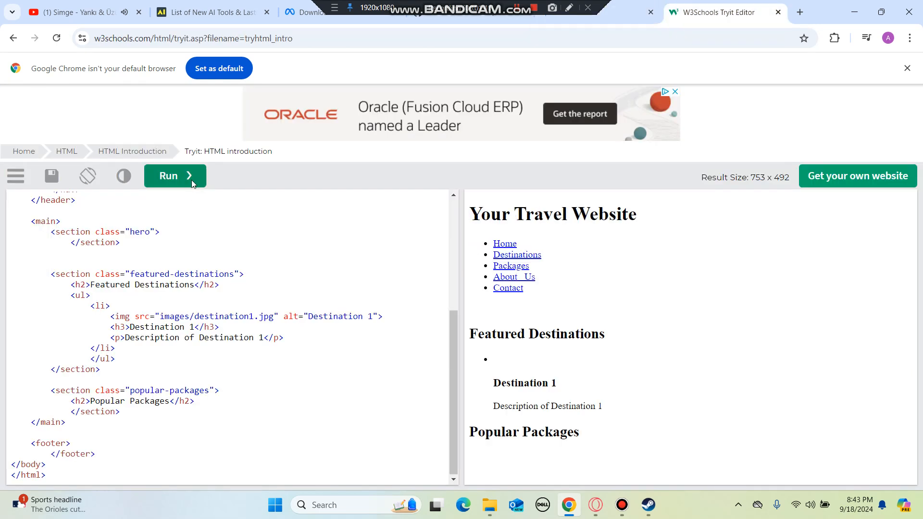
left_click(168, 175)
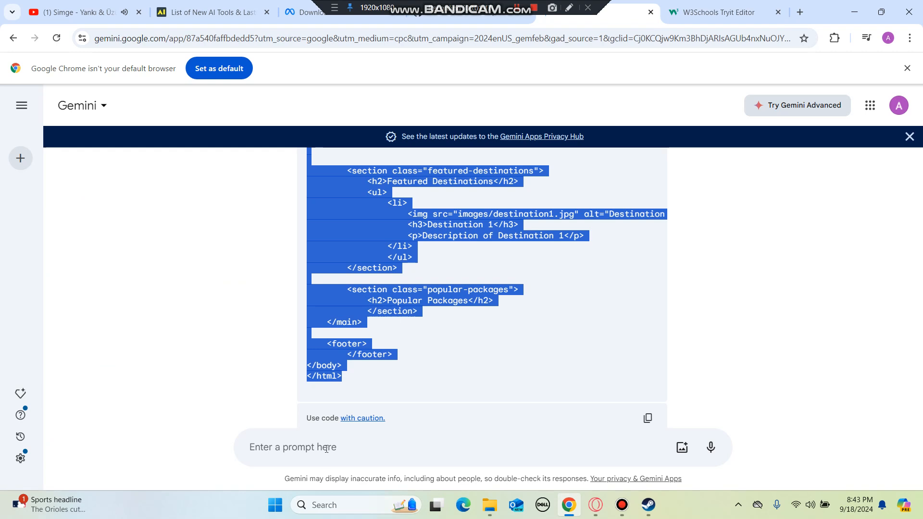
Ask for a website like an actual travel site, with pictures and colorful styling
type("I want something more")
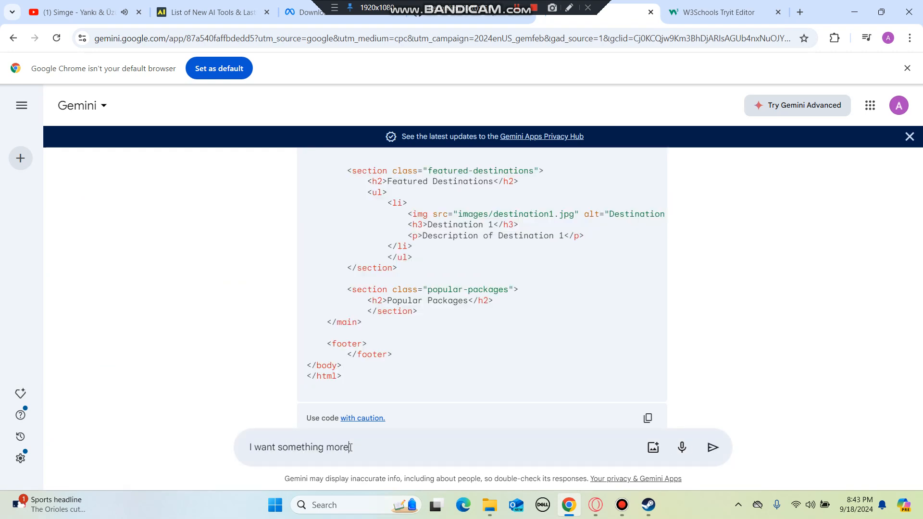
type("like an actual website with")
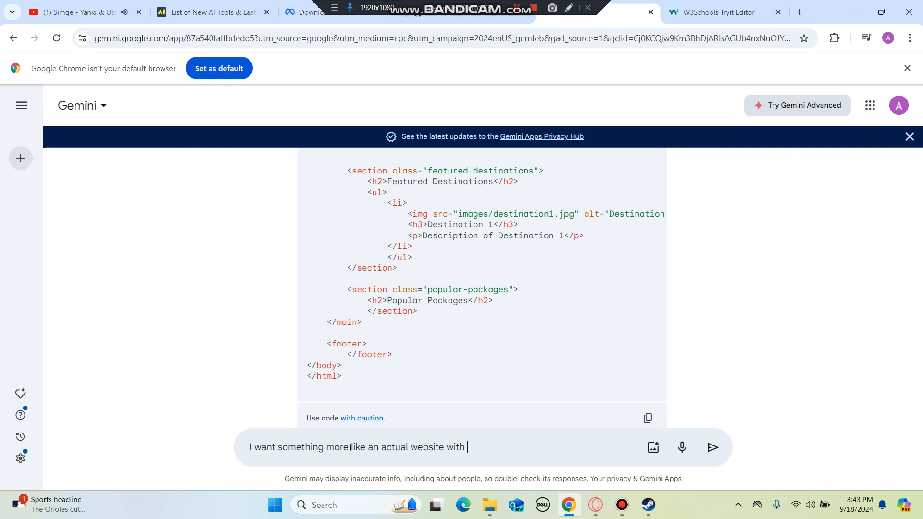
type("pictures nad")
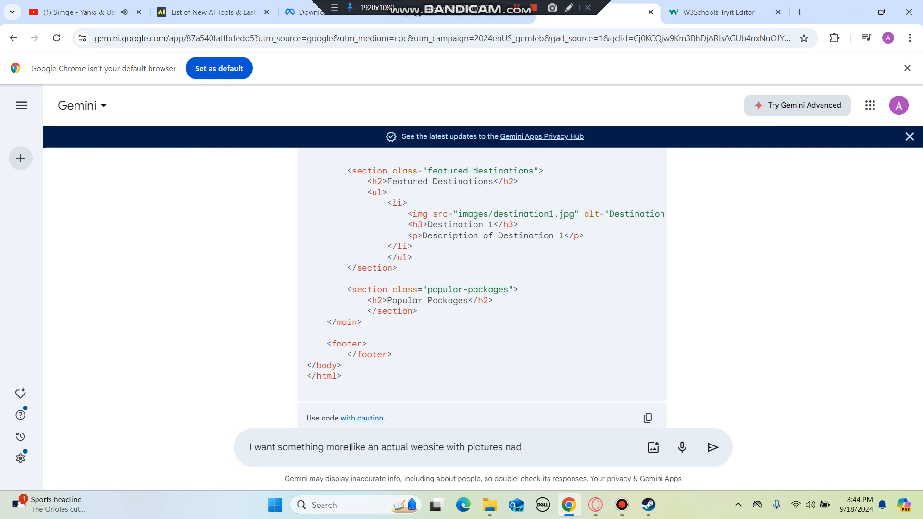
type("and make it")
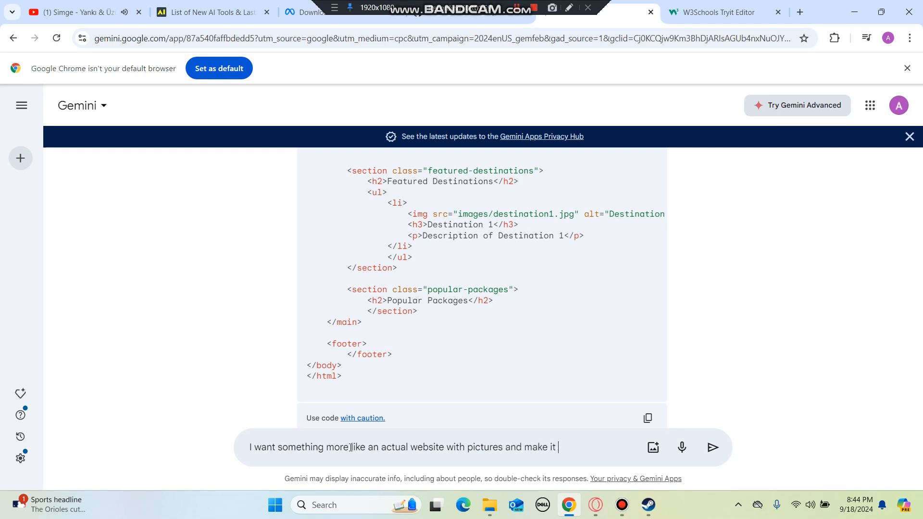
type("colorful")
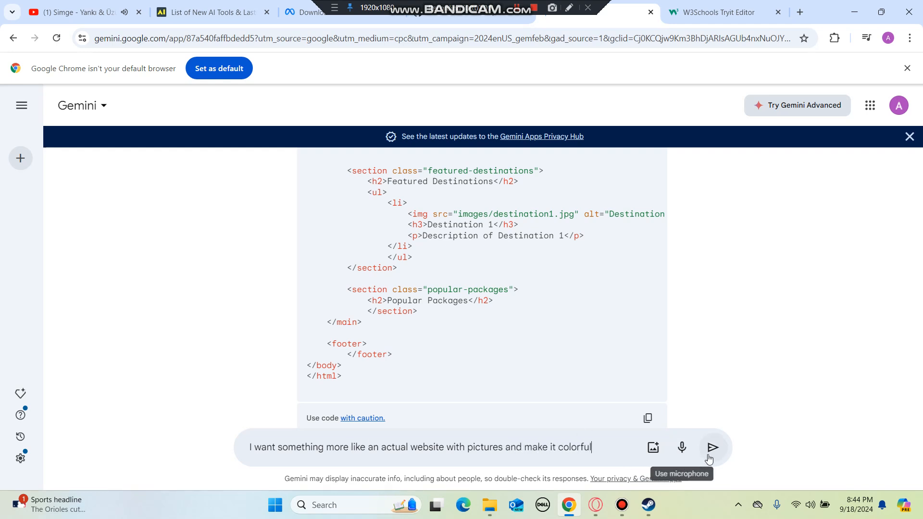
left_click(712, 448)
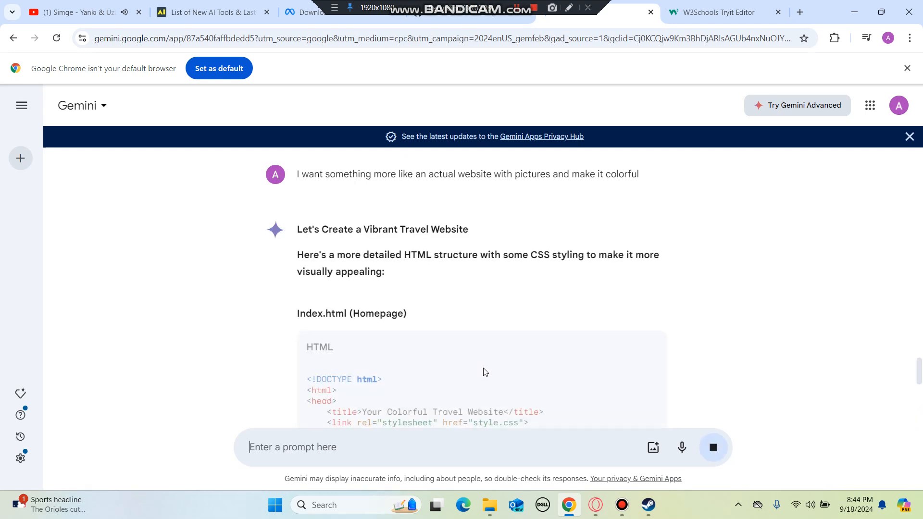
Review the colorful site's code reply and switch to the W3Schools TryIt Editor
scroll("down", 3)
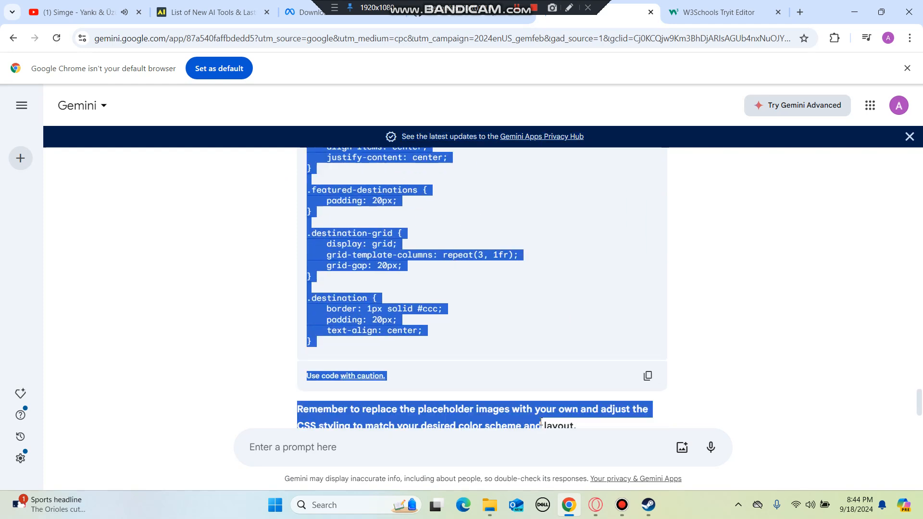
left_click(719, 12)
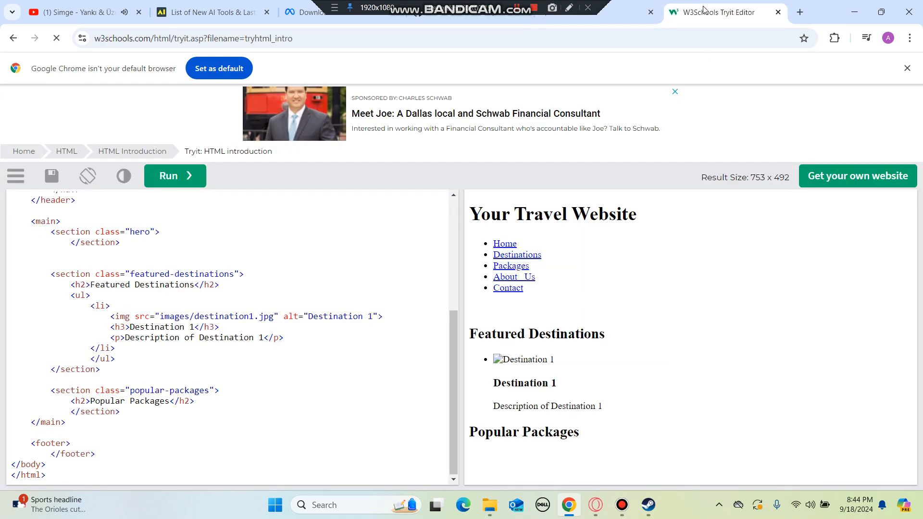
Review the rendered 'Your Colorful Travel Website' page in the TryIt result pane
left_click(174, 175)
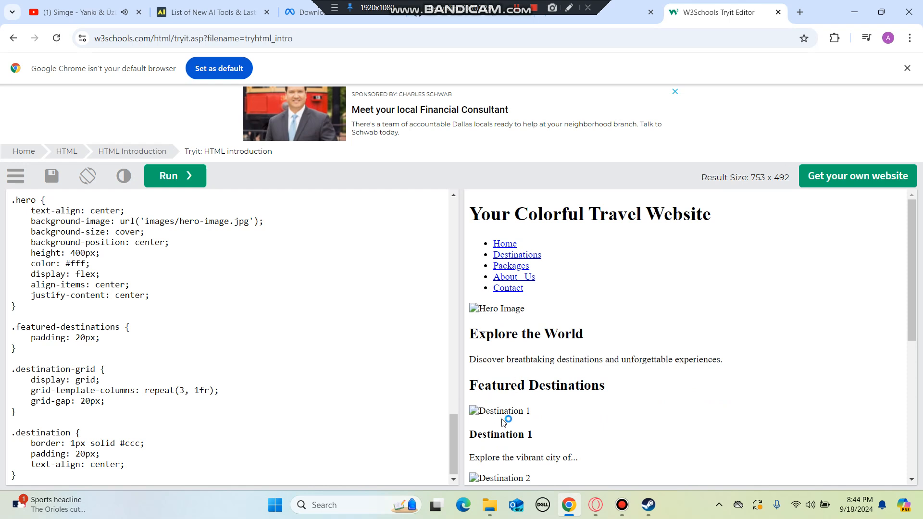
mouse_move(471, 413)
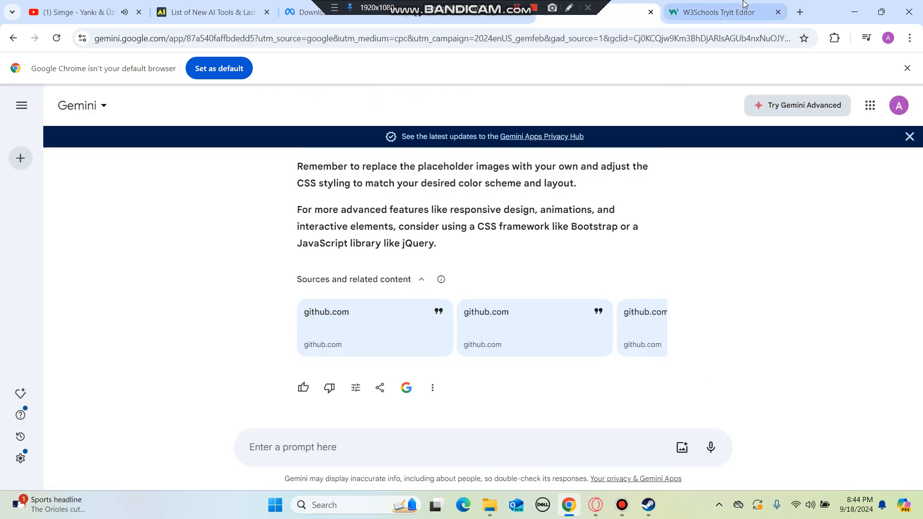
Search 'travel websites' in a new tab and browse to the Orbitz Holiday Sale page
left_click(799, 12)
type("travel websites")
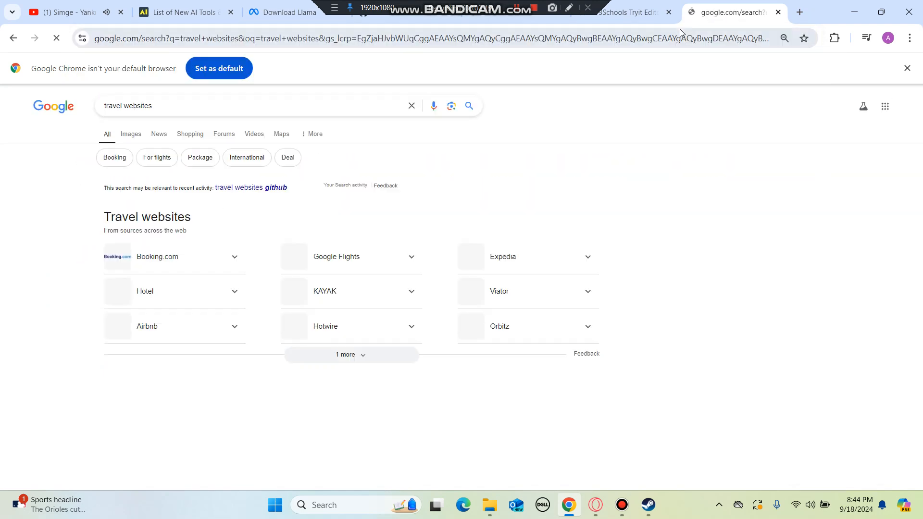
scroll("down", 3)
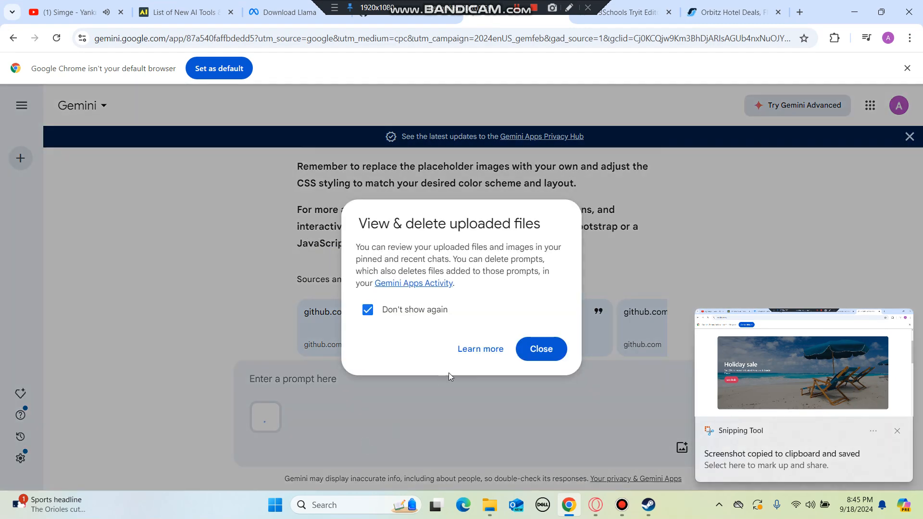
Send 'make a website like this' with the attached Orbitz screenshot
left_click(539, 348)
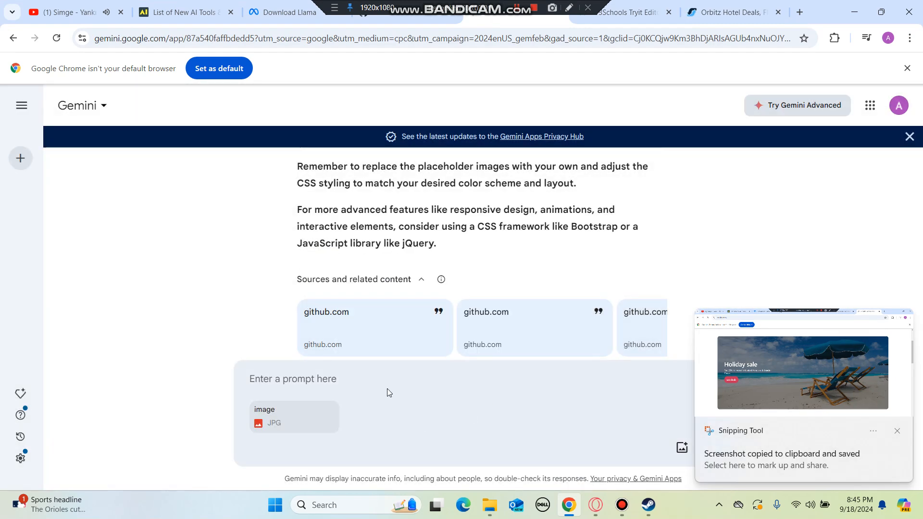
type("make w")
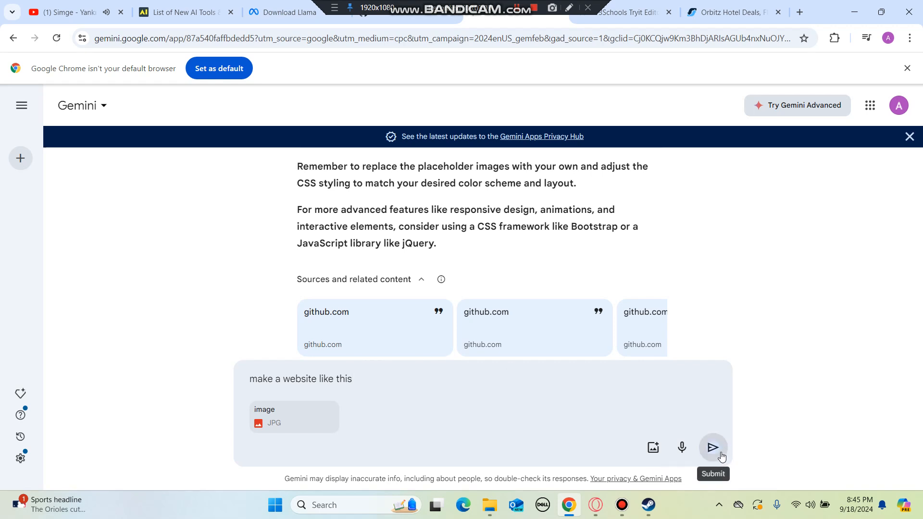
left_click(713, 447)
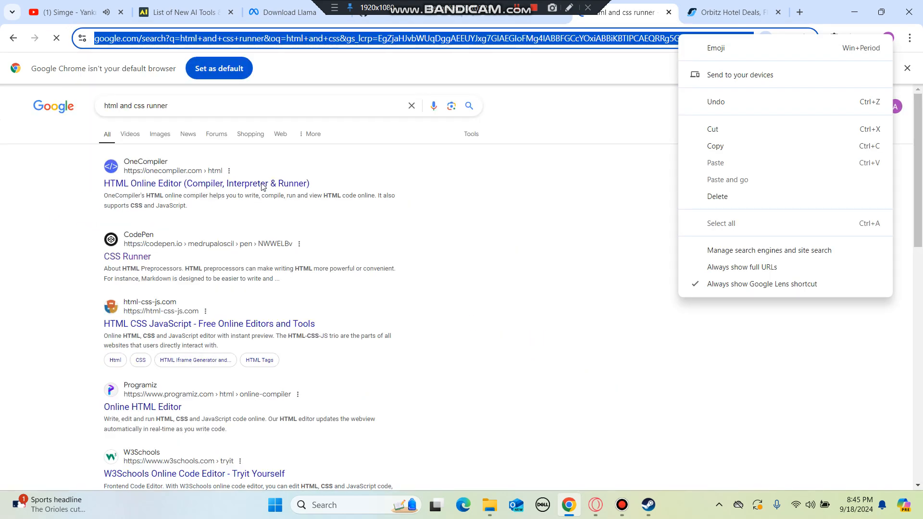
Open OneCompiler's HTML Online Editor from the results, then go back to Gemini
left_click(207, 183)
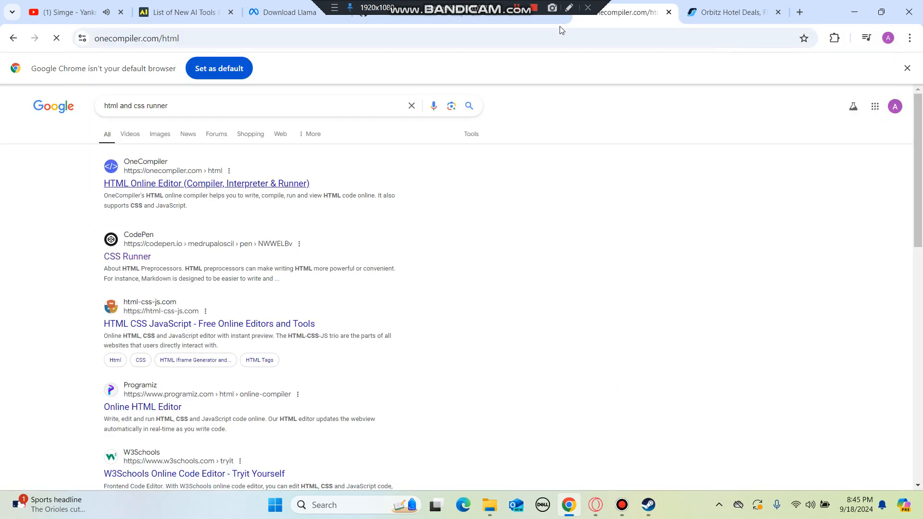
left_click(624, 12)
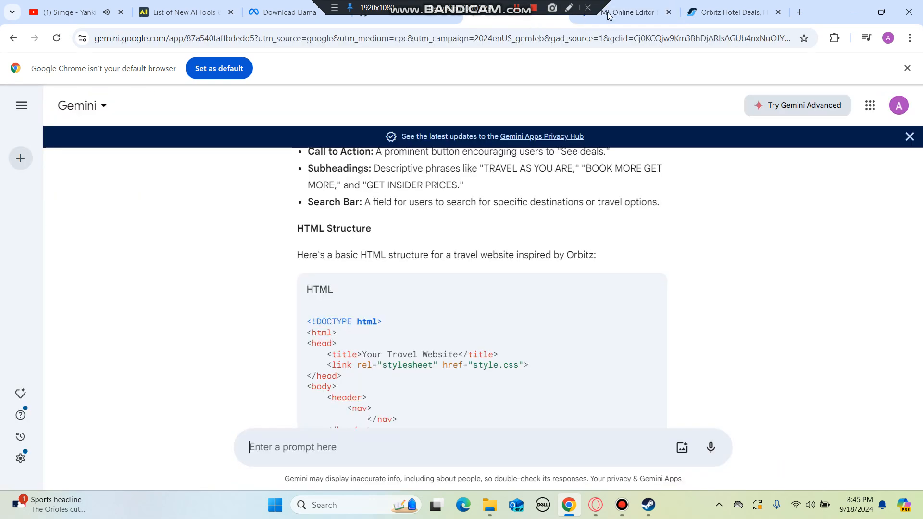
Copy Gemini's Orbitz-style HTML code block into OneCompiler's index.html
left_click(618, 11)
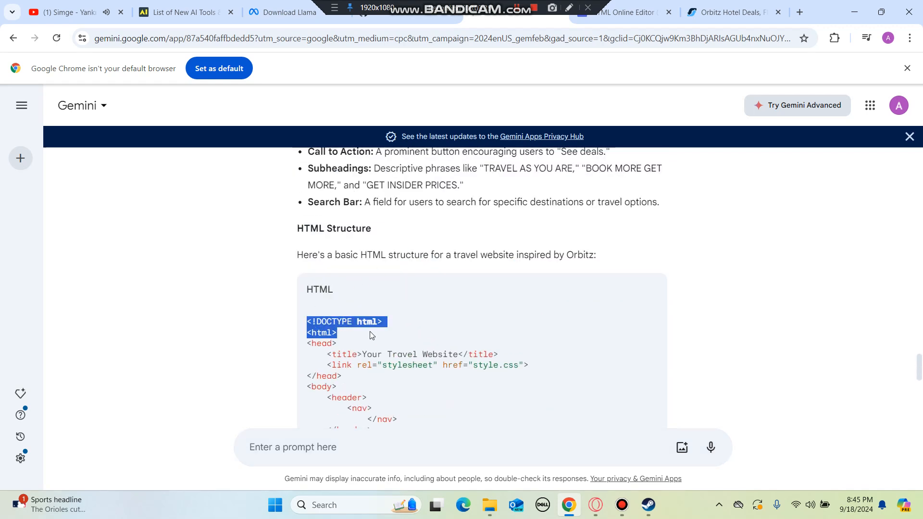
scroll("down", 3)
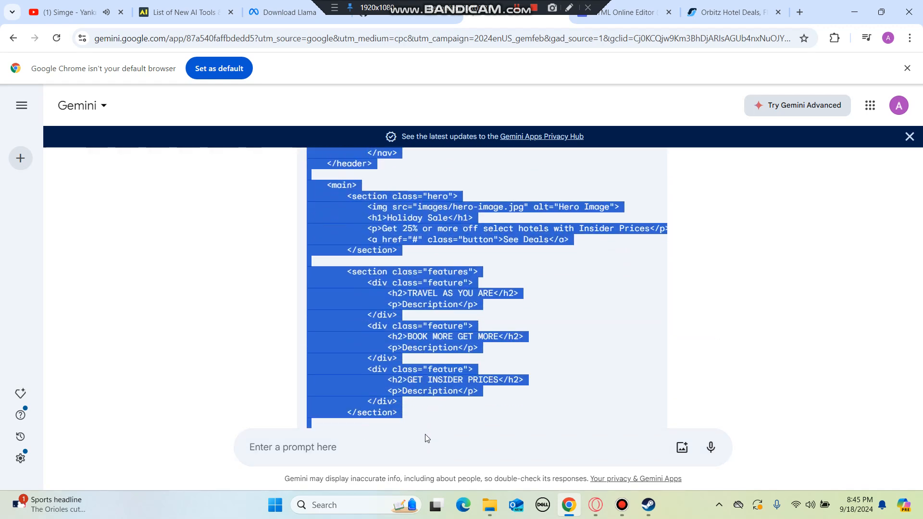
scroll("down", 3)
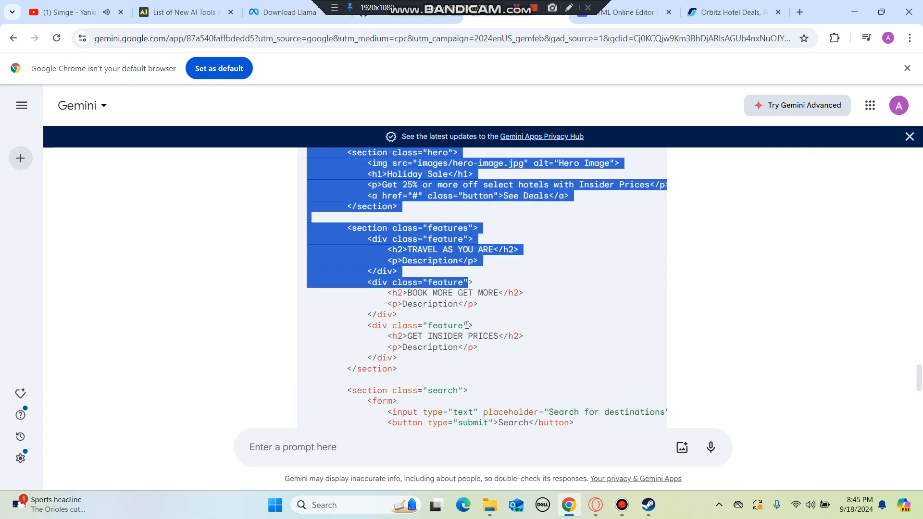
scroll("down", 3)
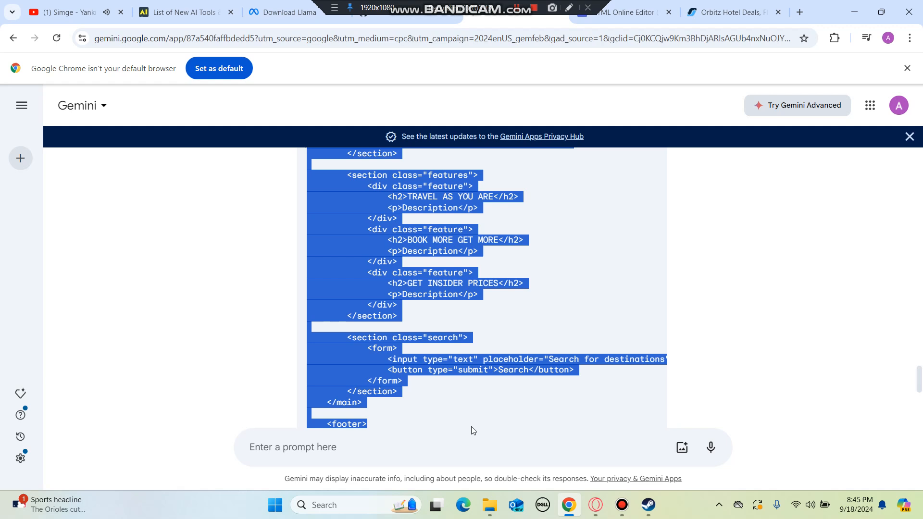
scroll("down", 3)
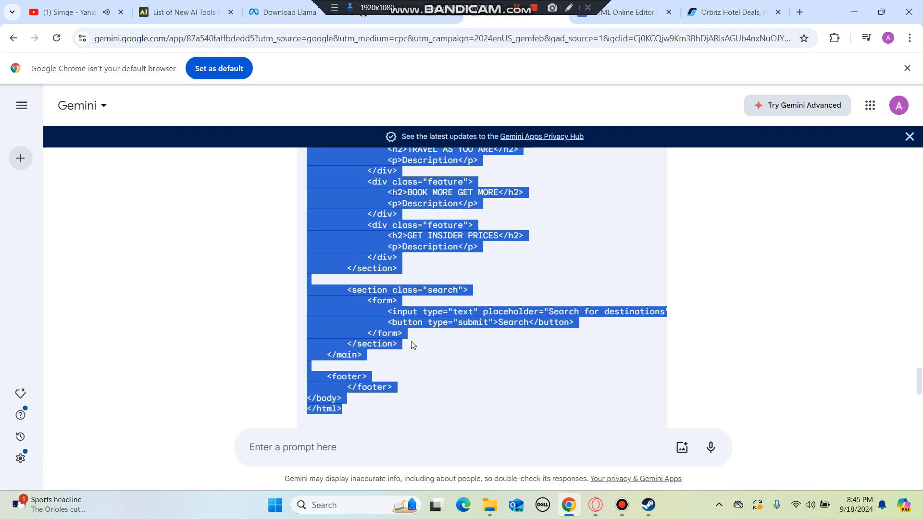
left_click(624, 12)
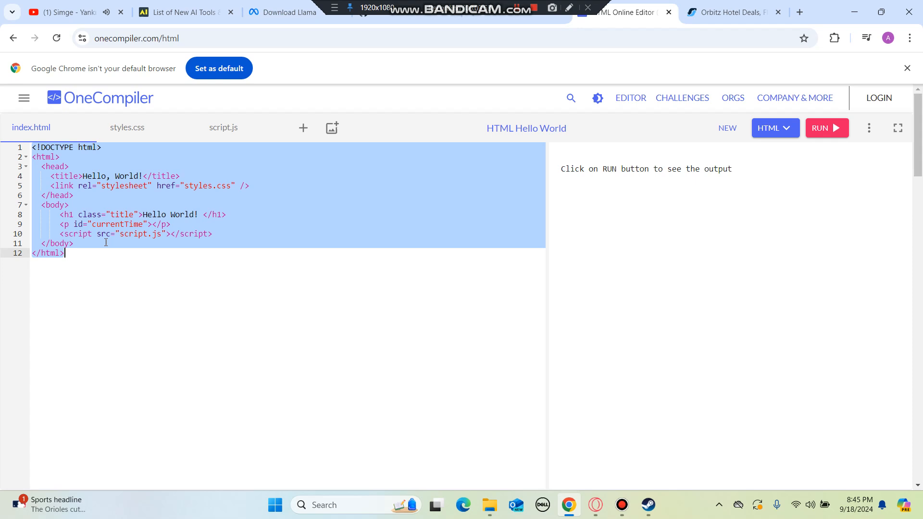
Copy the generated CSS block and open OneCompiler's styles.css file
left_click(126, 127)
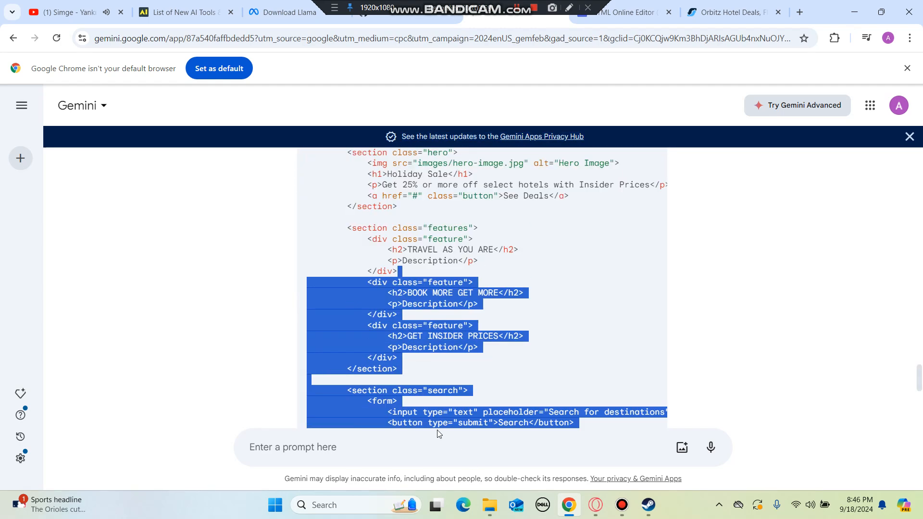
scroll("down", 3)
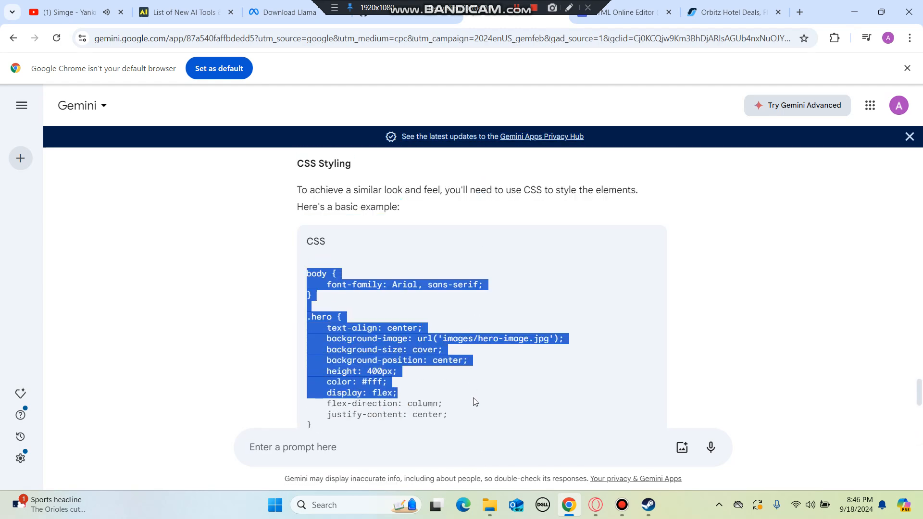
scroll("down", 3)
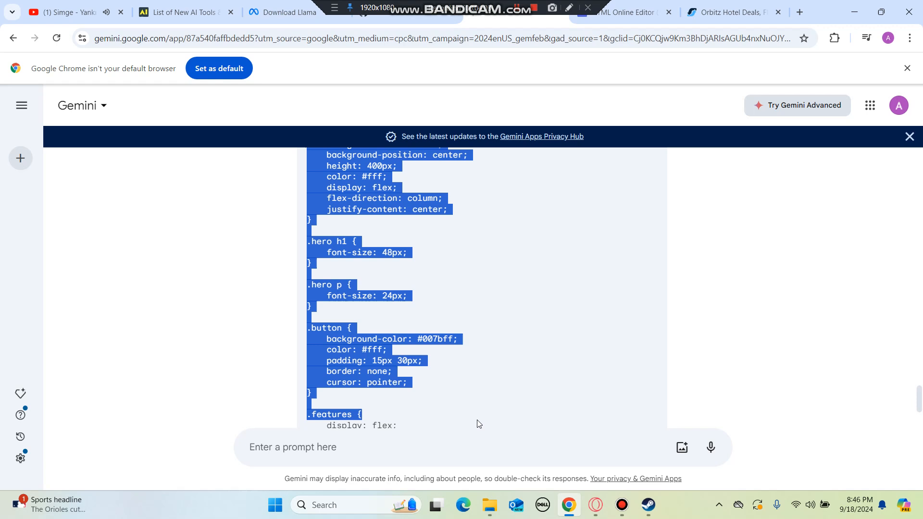
scroll("down", 3)
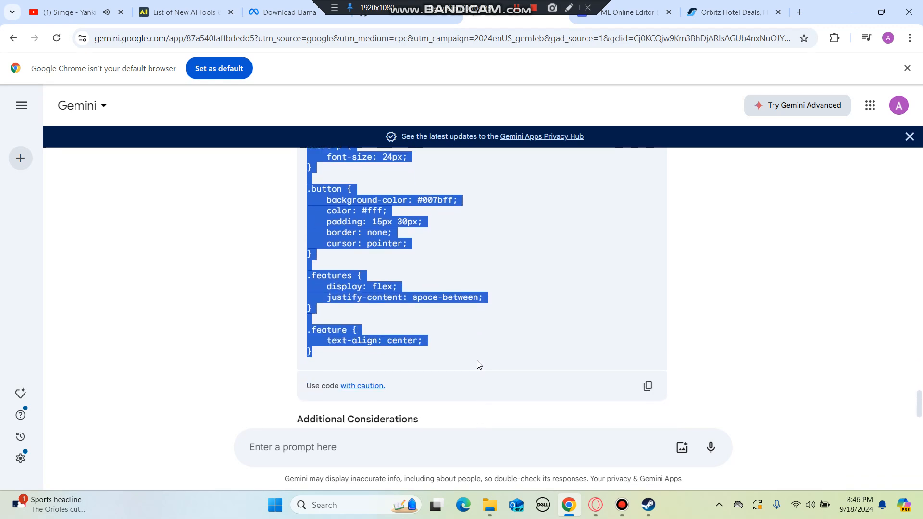
left_click(622, 12)
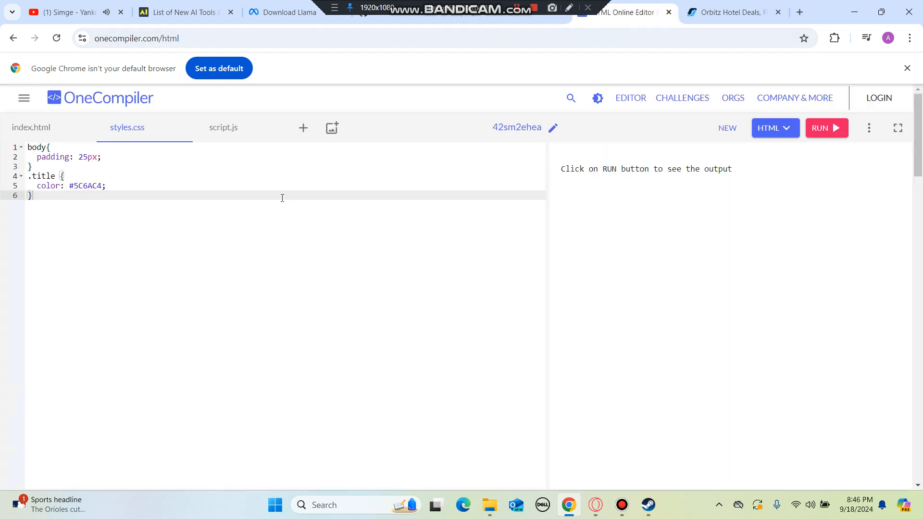
Run the pasted travel site HTML and CSS in OneCompiler
scroll("down", 3)
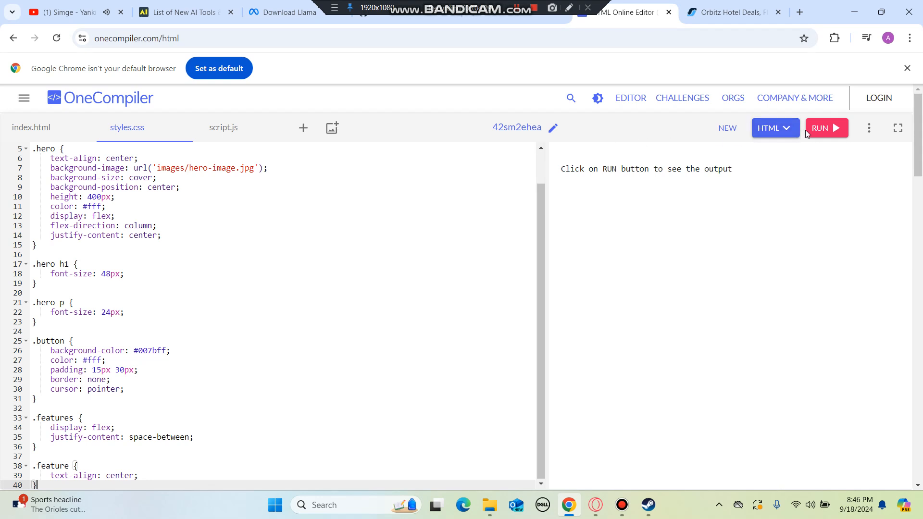
left_click(826, 128)
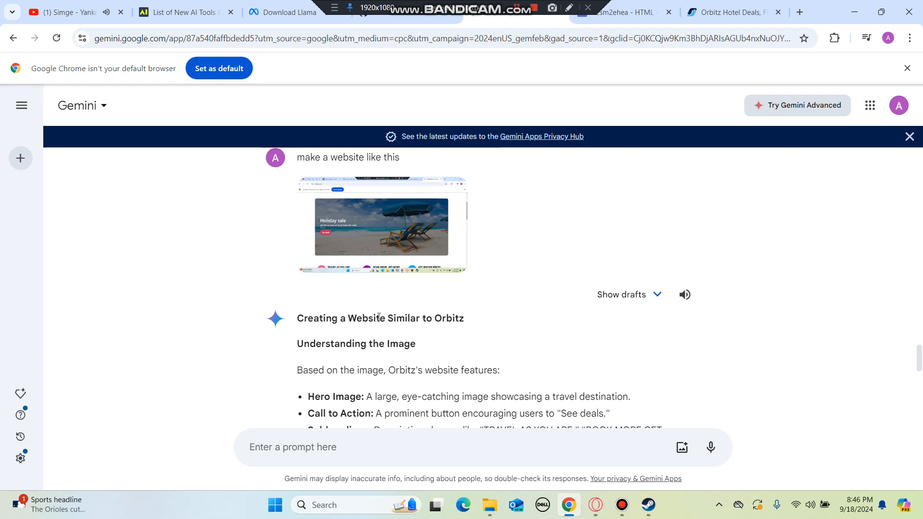
Scroll Gemini's reply and peek at the model list without changing it
scroll("down", 3)
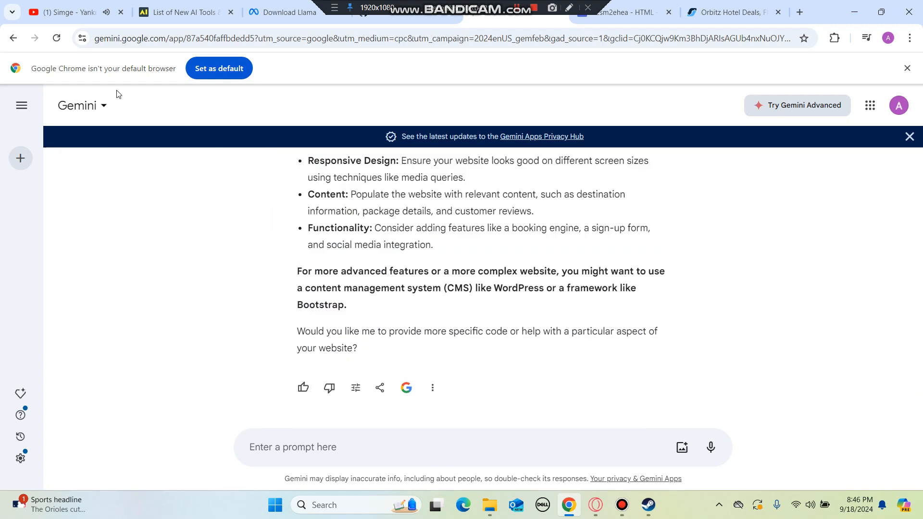
left_click(81, 105)
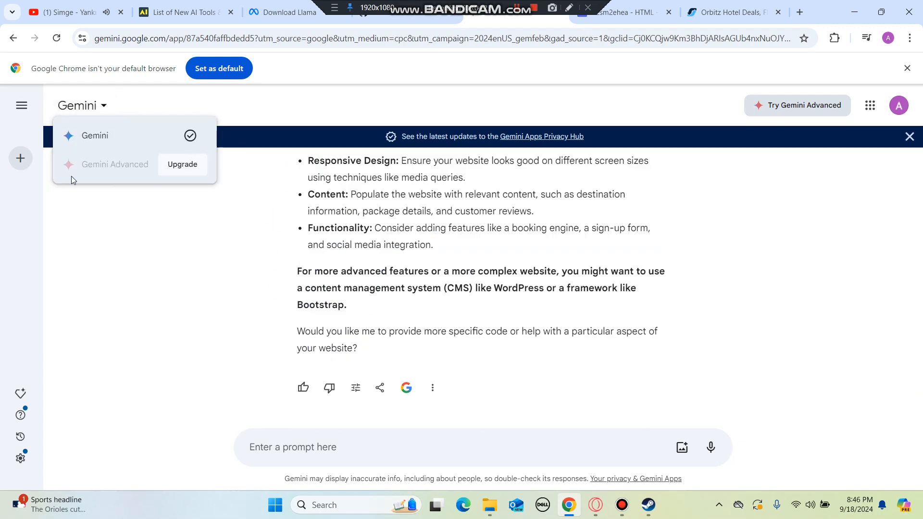
left_click(362, 298)
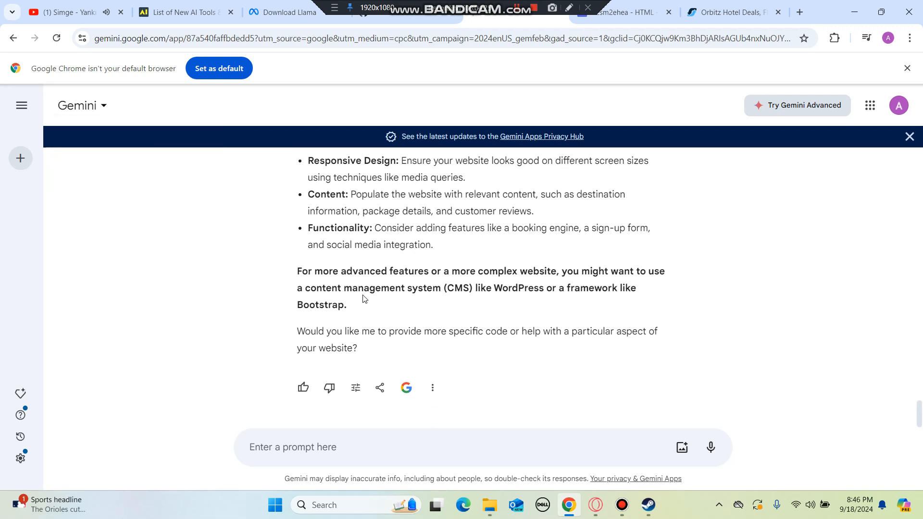
mouse_move(622, 131)
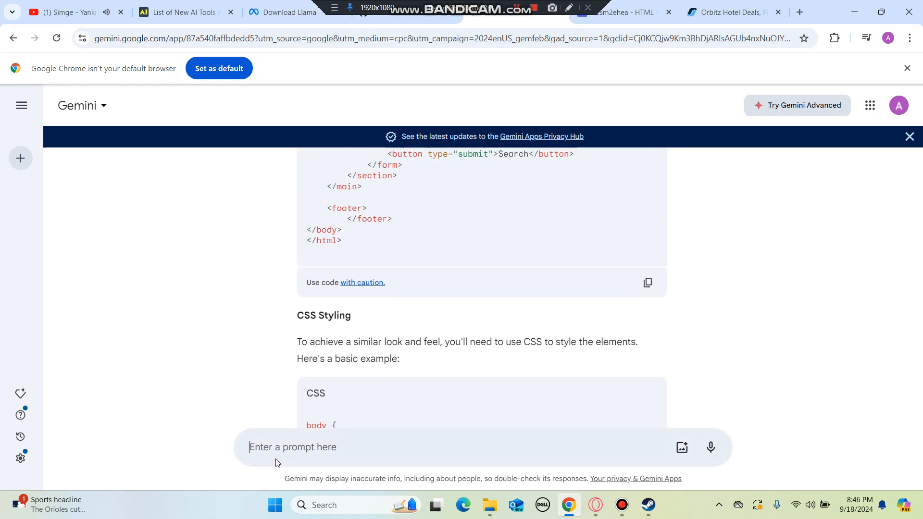
left_click(730, 12)
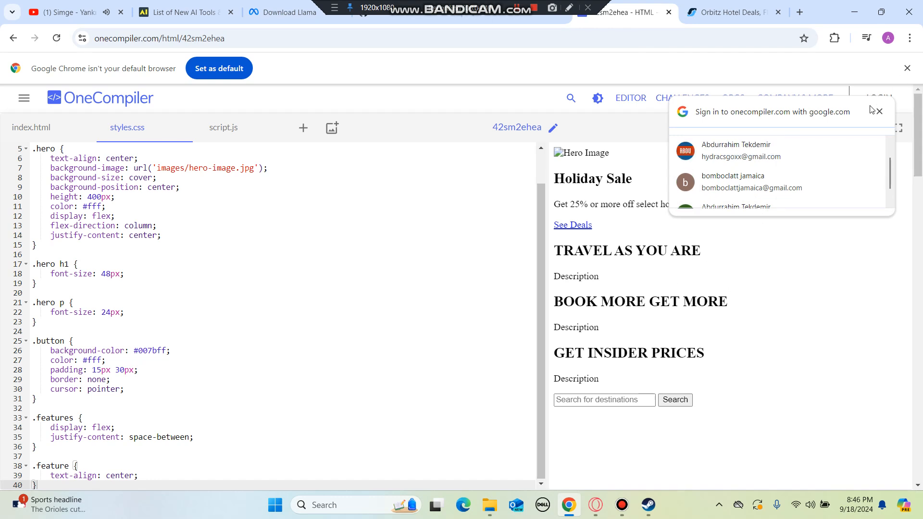
Select the Holiday Sale hero and first feature text in the output pane
left_click_drag(563, 178, 600, 276)
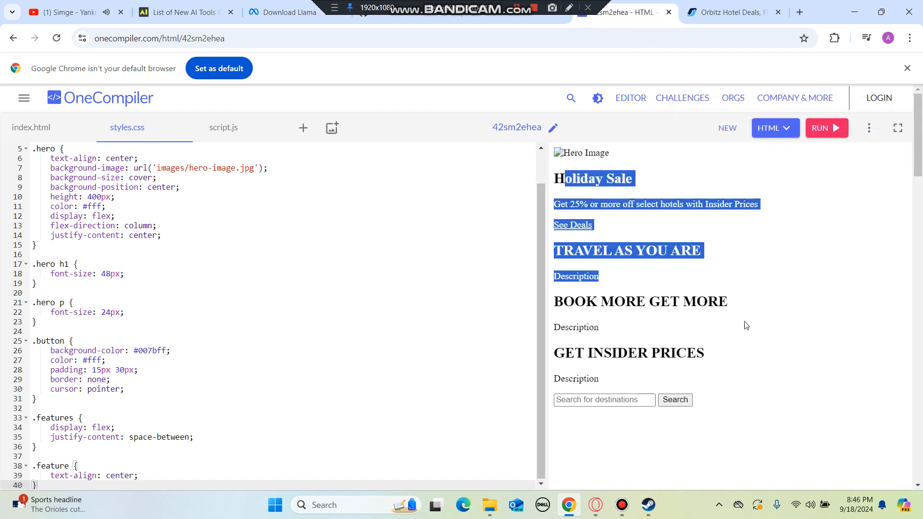